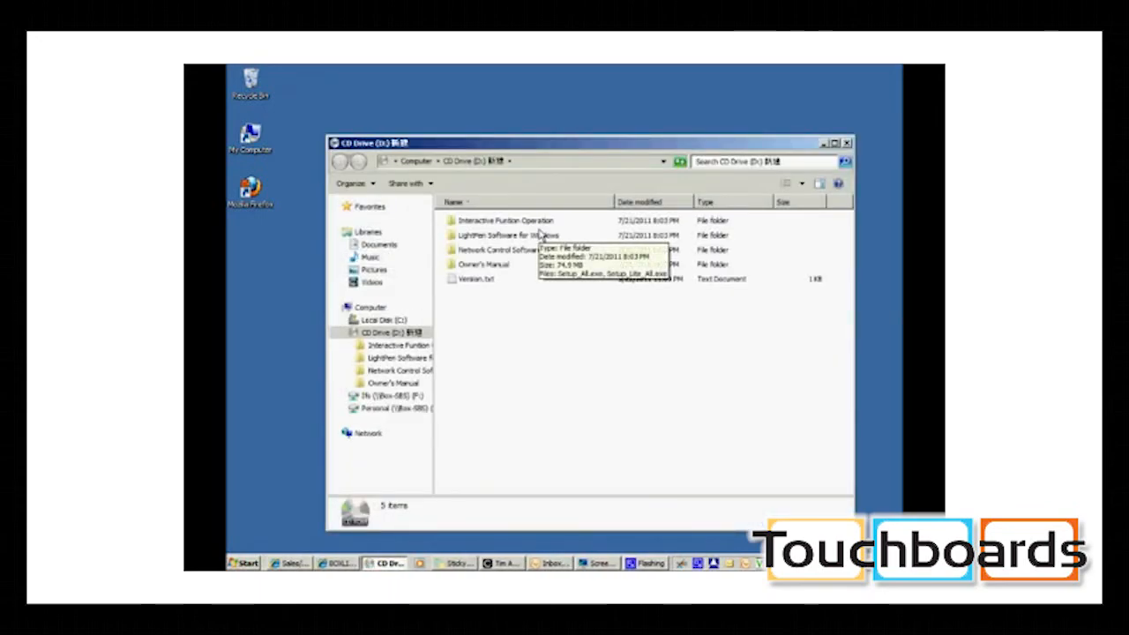
Step: Browse into the LightPen Software for Windows folder on the CD and run Setup_All.exe
left_click(503, 235)
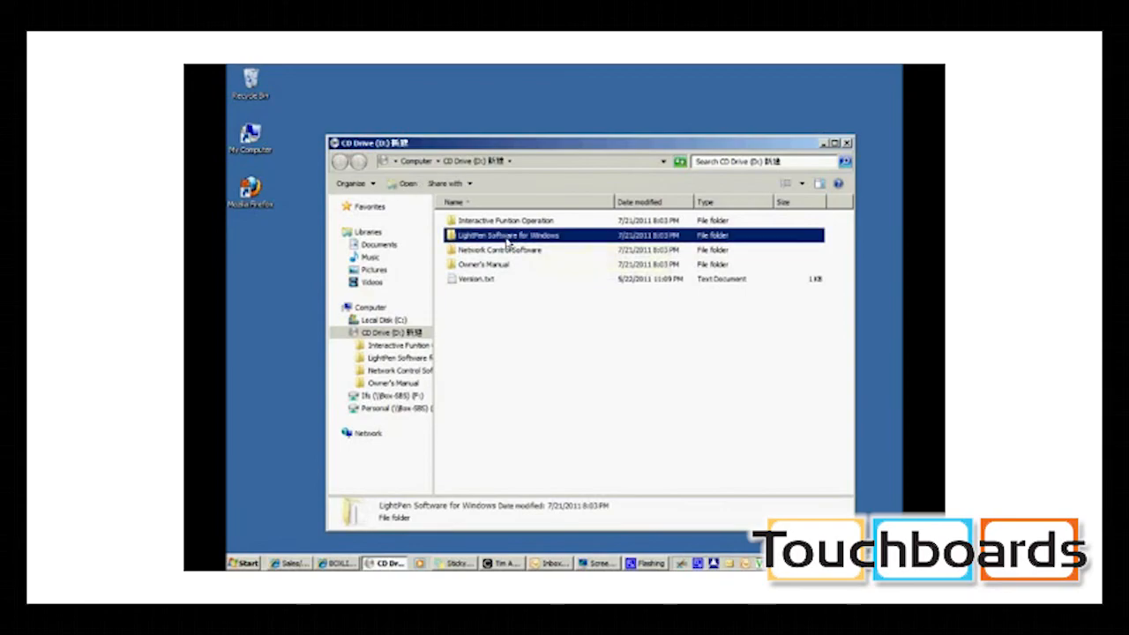
double_click(503, 234)
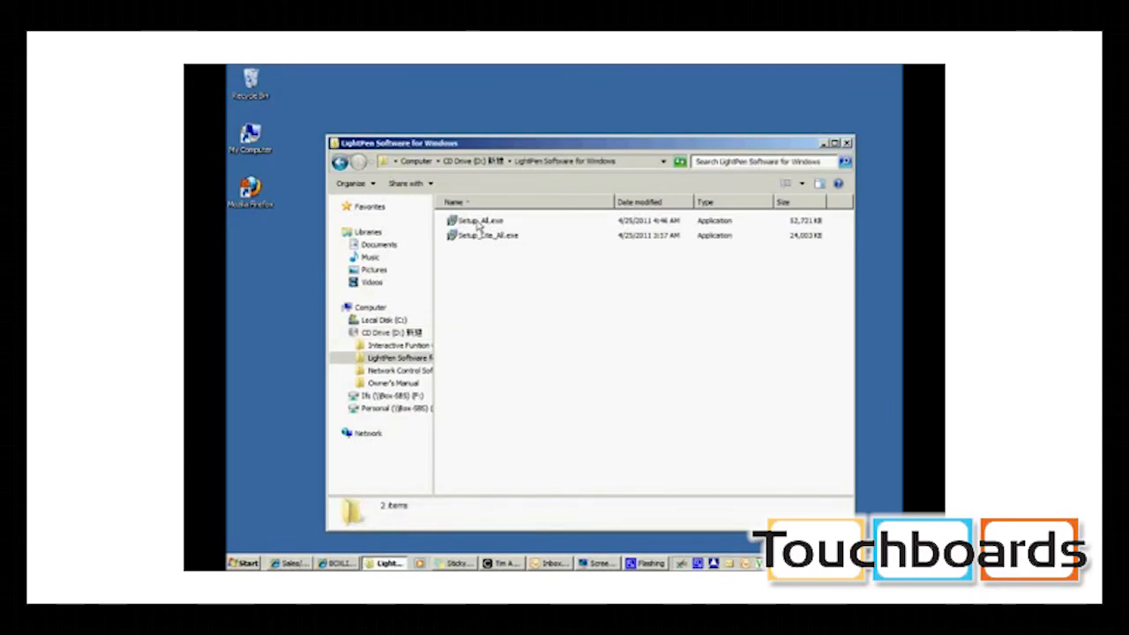
left_click(479, 221)
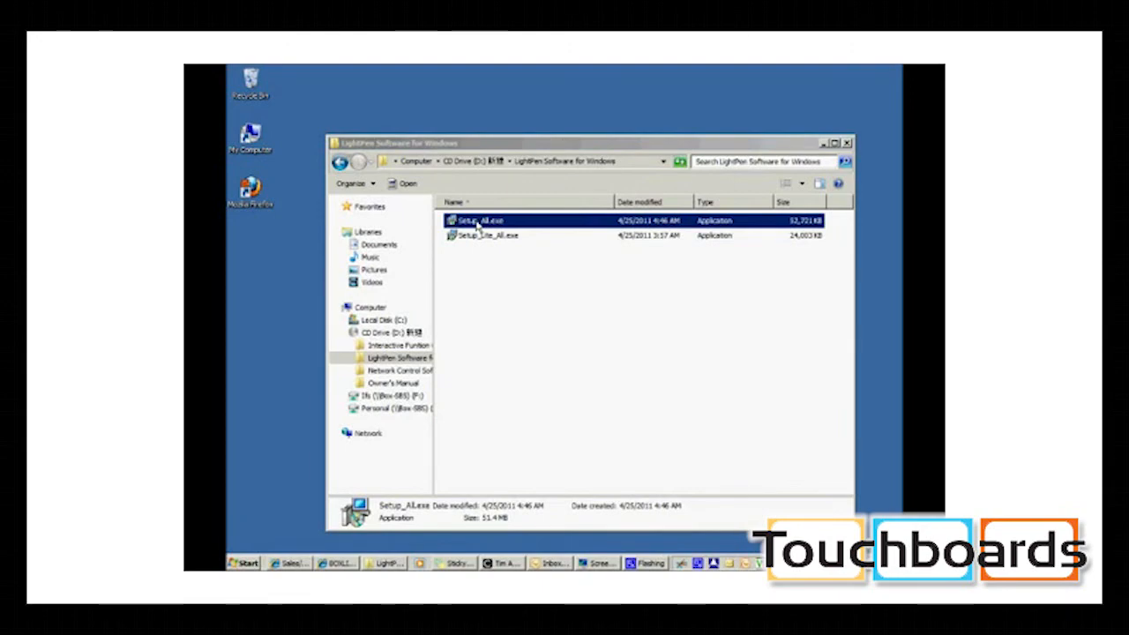
double_click(475, 220)
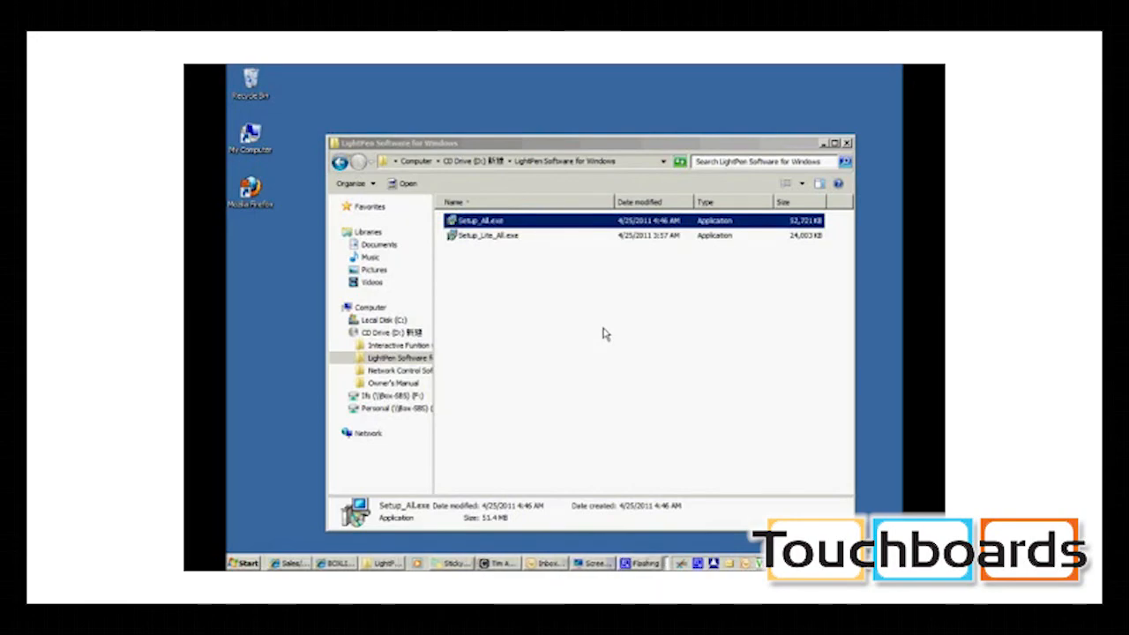
Step: Run the LightPen3 setup wizard with the default Program Files install folder
double_click(468, 220)
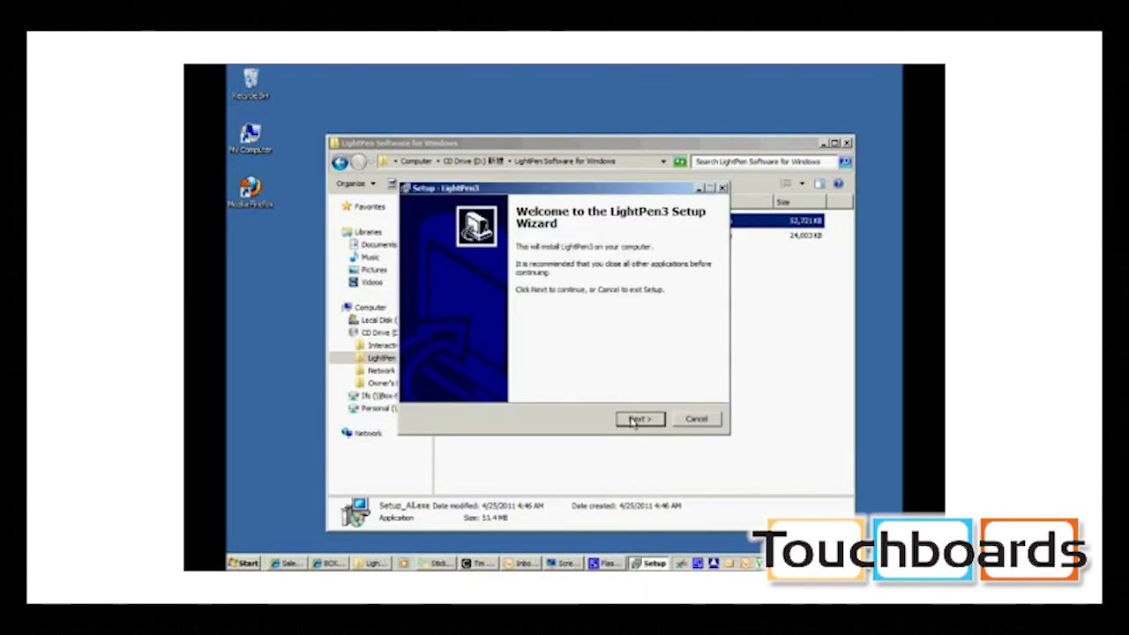
left_click(640, 418)
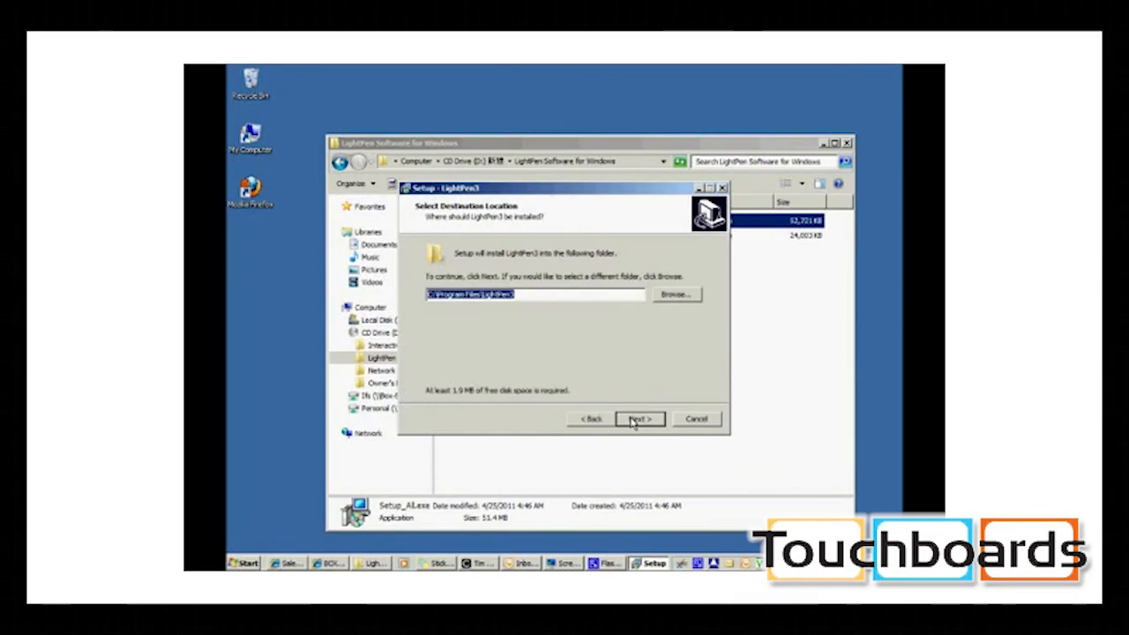
left_click(639, 418)
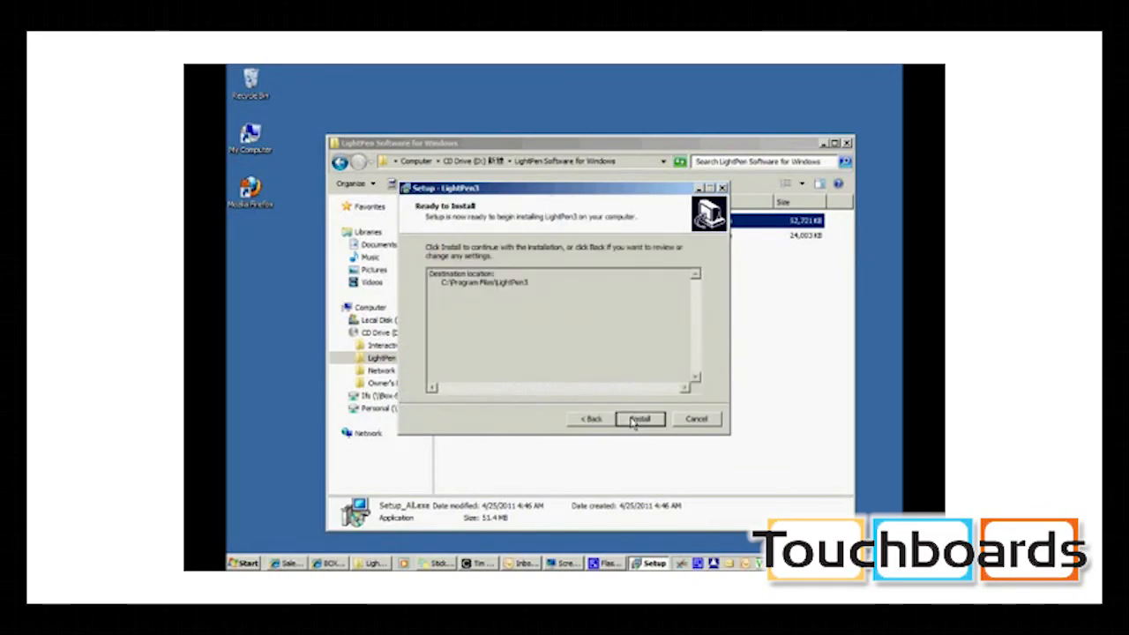
left_click(640, 419)
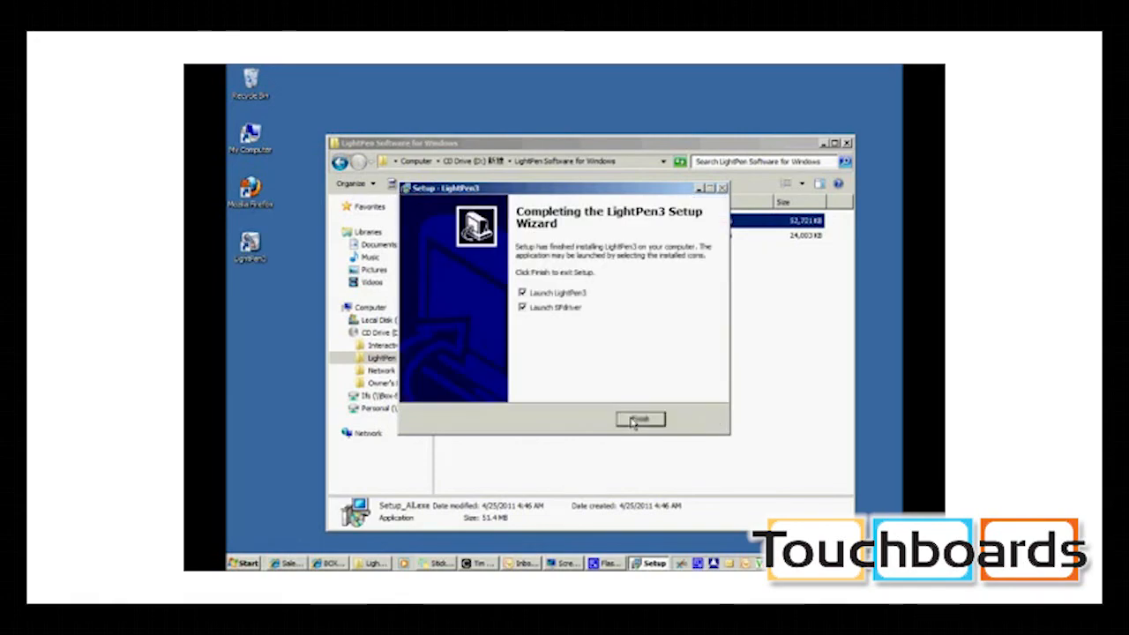
Step: Finish setup with Launch LightPen3 and Launch SPdriver both unchecked
left_click(520, 292)
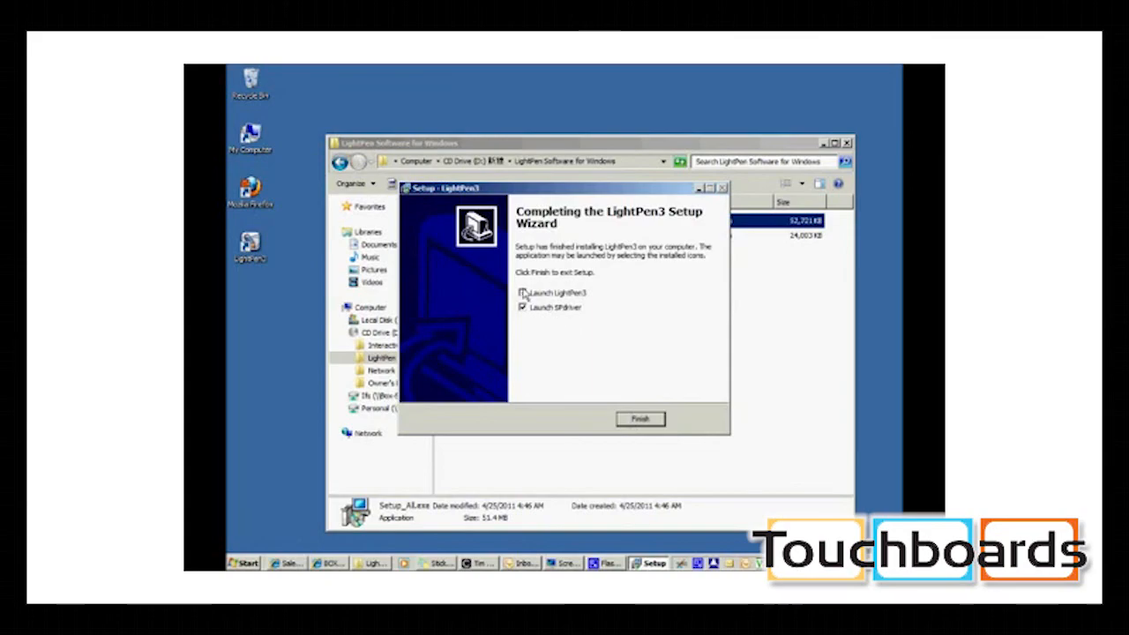
left_click(521, 307)
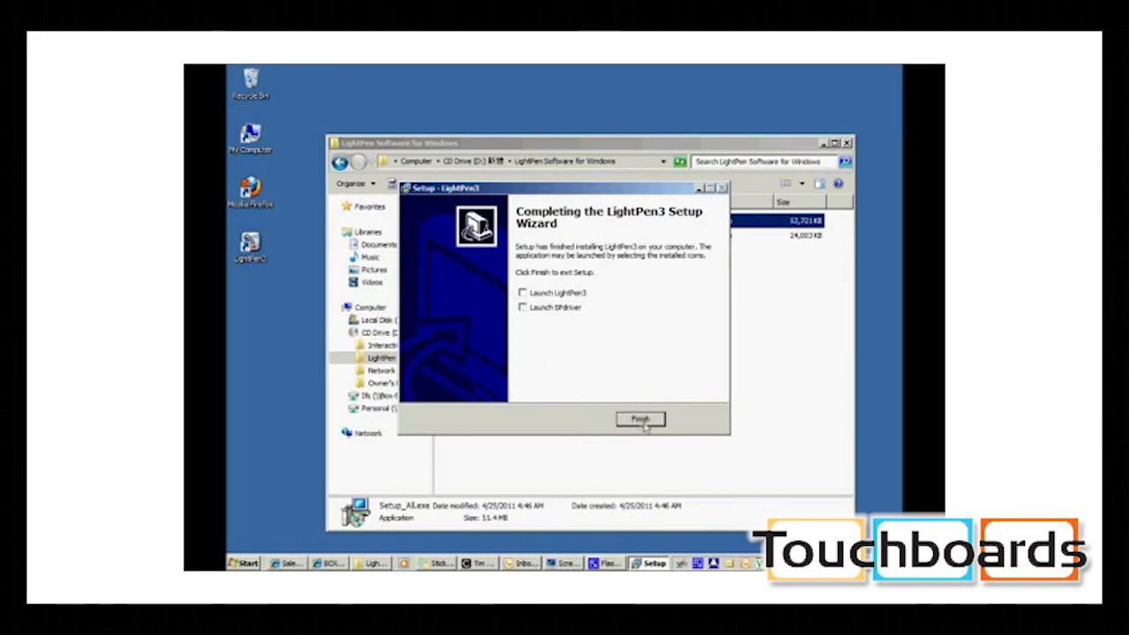
left_click(639, 419)
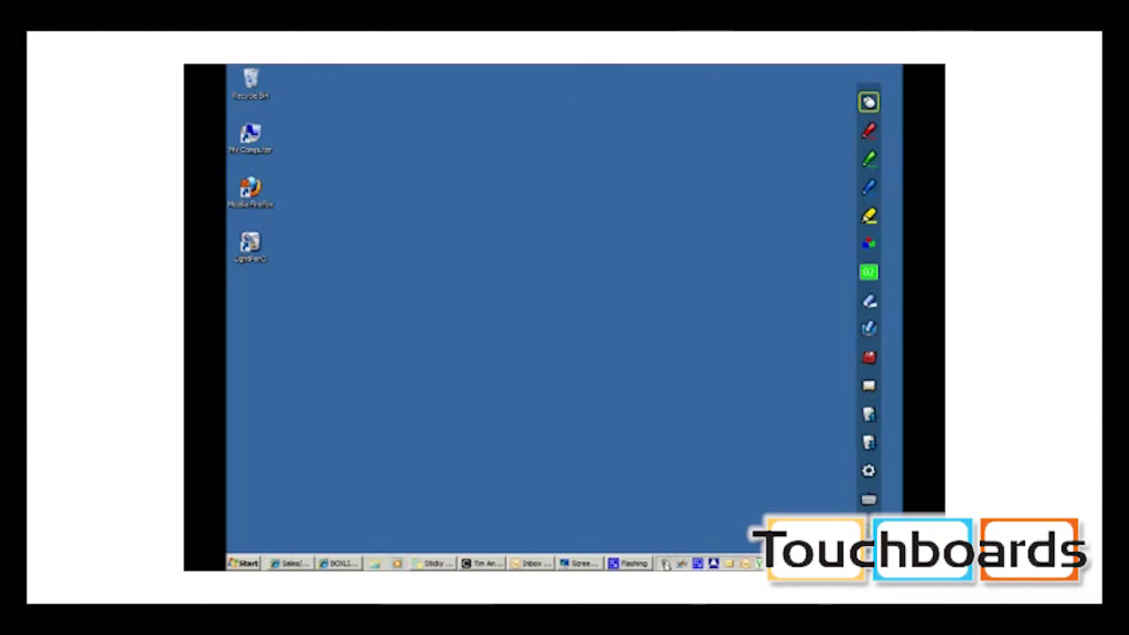
Step: Scribble red freehand curves and a circle over the desktop with the red pen
left_click(870, 133)
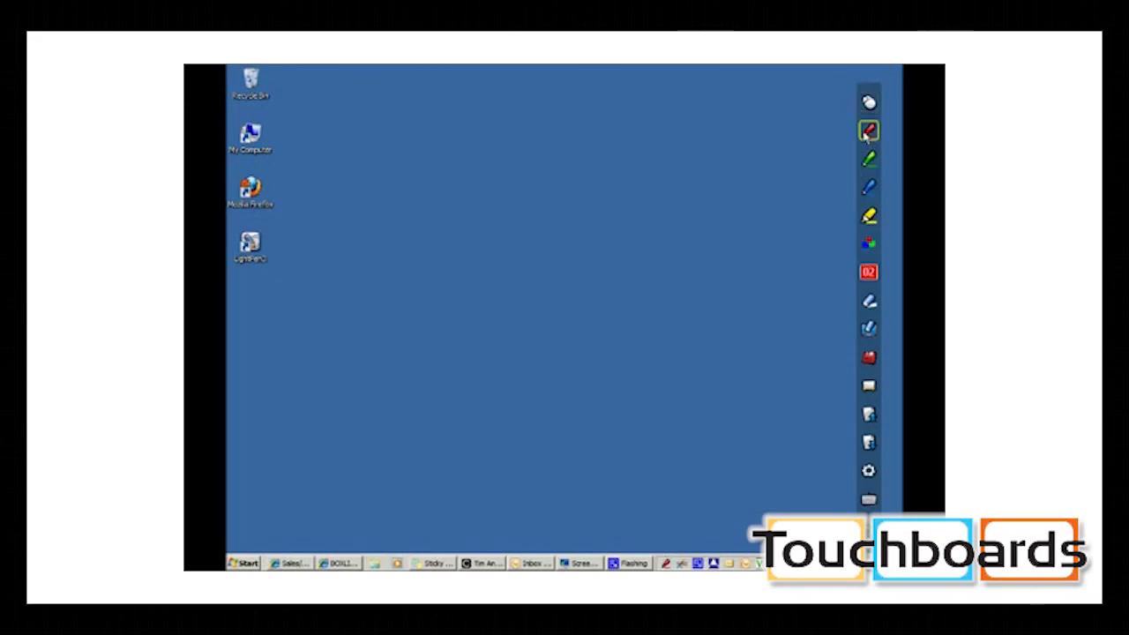
left_click_drag(829, 132, 573, 177)
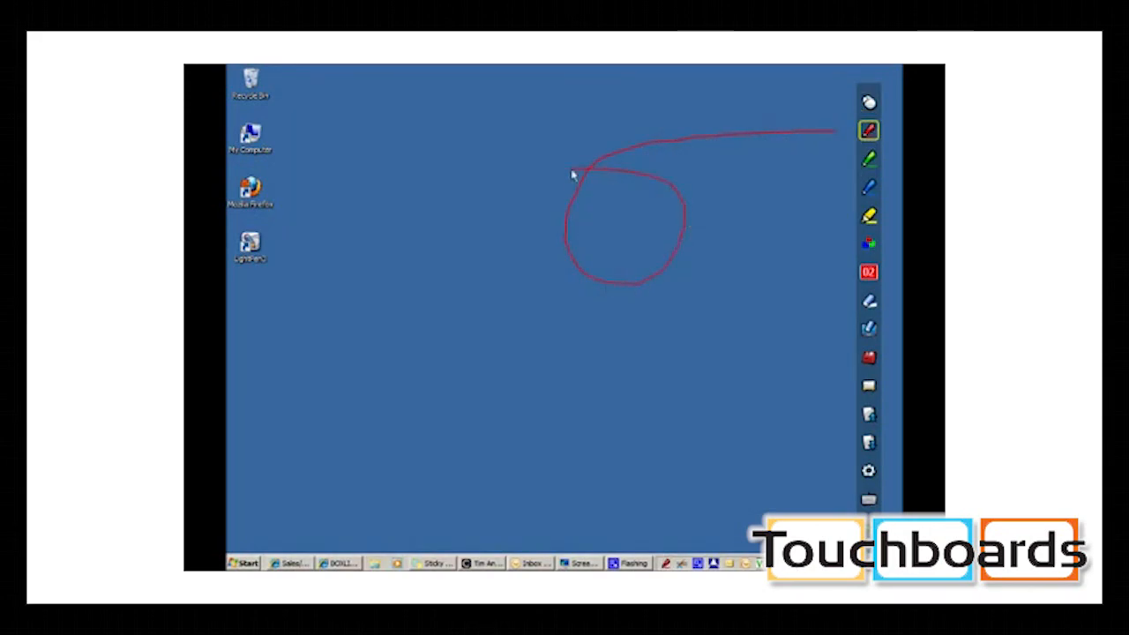
left_click_drag(582, 168, 494, 326)
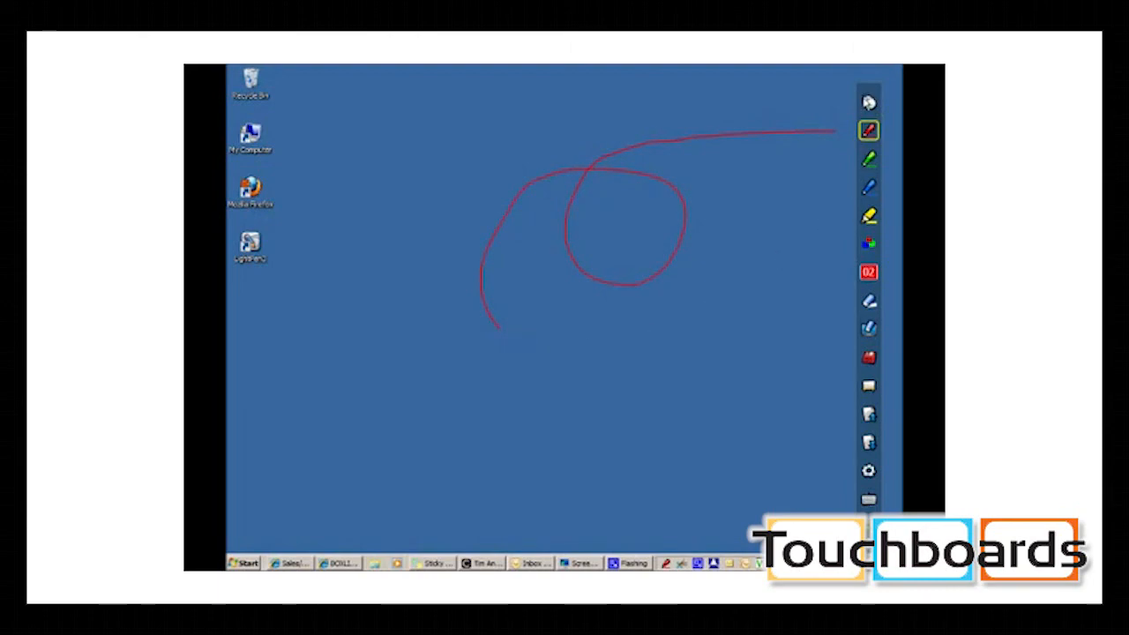
Step: Return to the mouse tool and terminate LightPen3, clearing the annotation
left_click(868, 100)
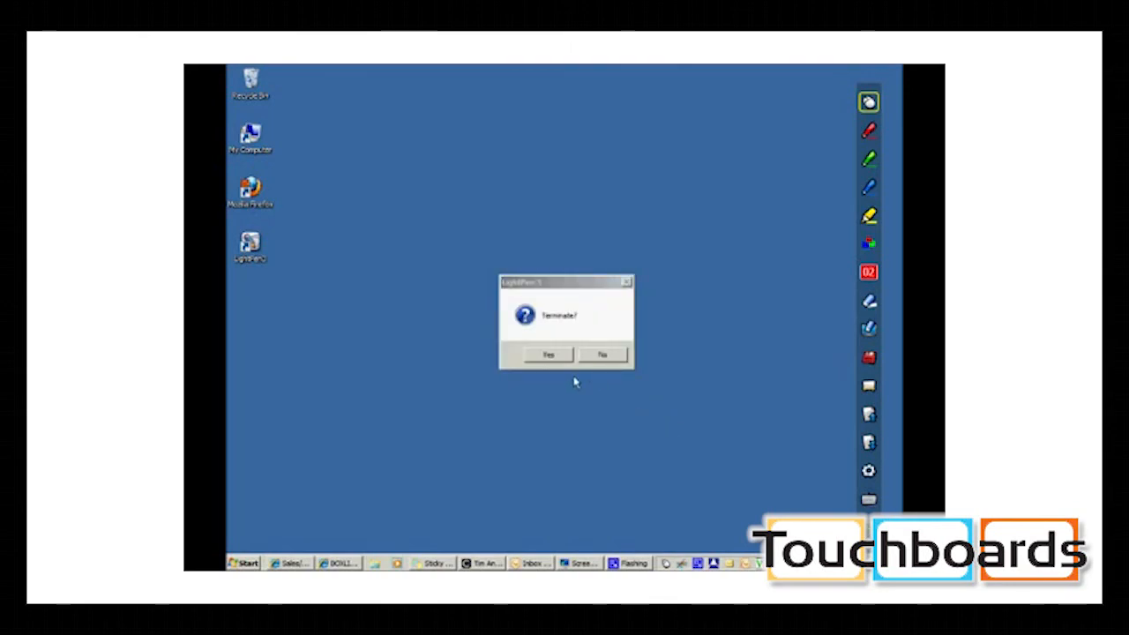
left_click(547, 353)
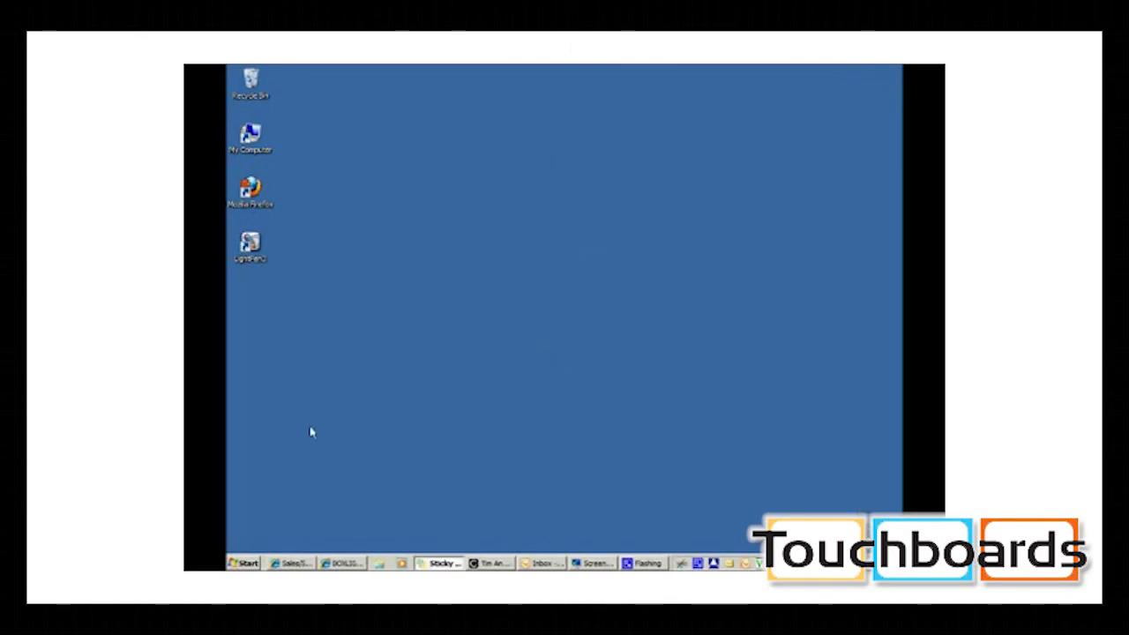
Step: Show the Start menu's All Programs list to reach the LightPen3 folder
left_click(244, 562)
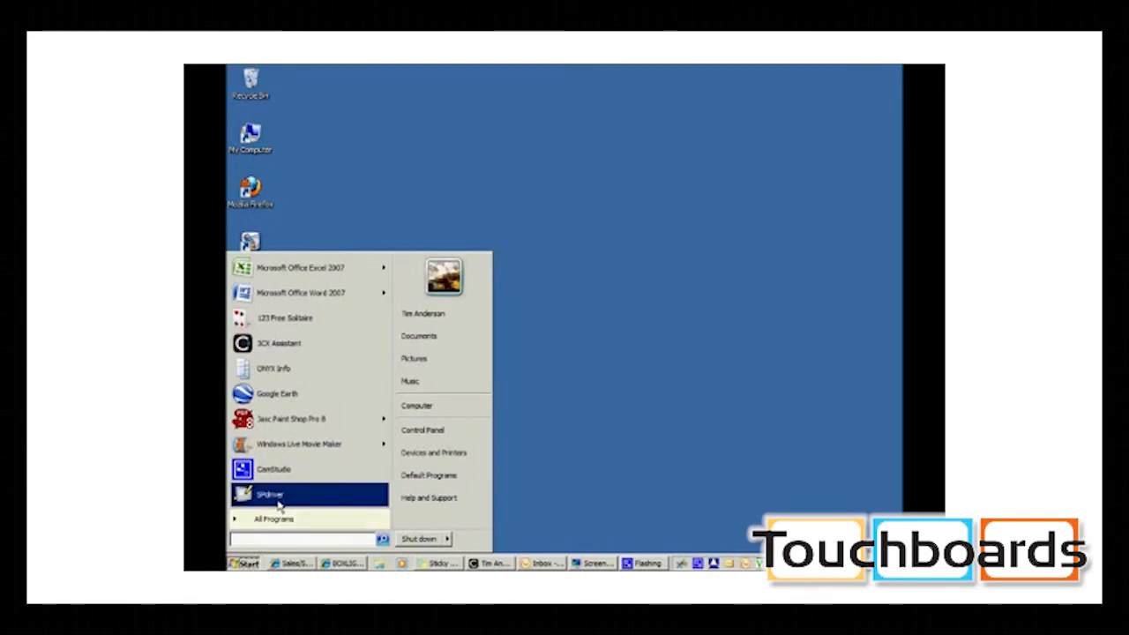
left_click(275, 519)
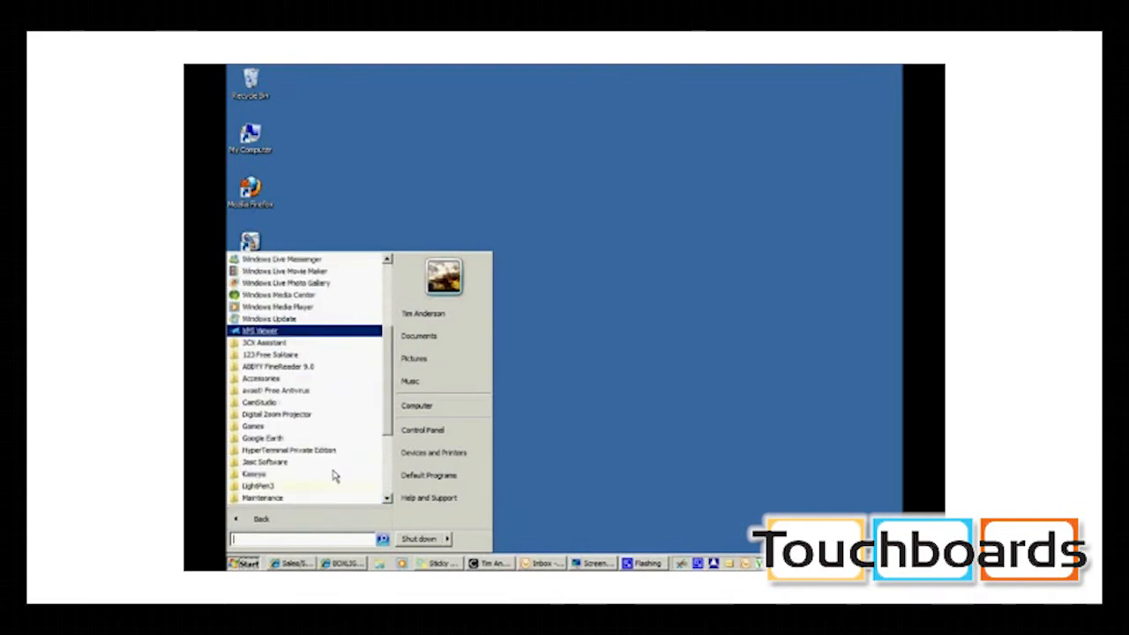
mouse_move(257, 485)
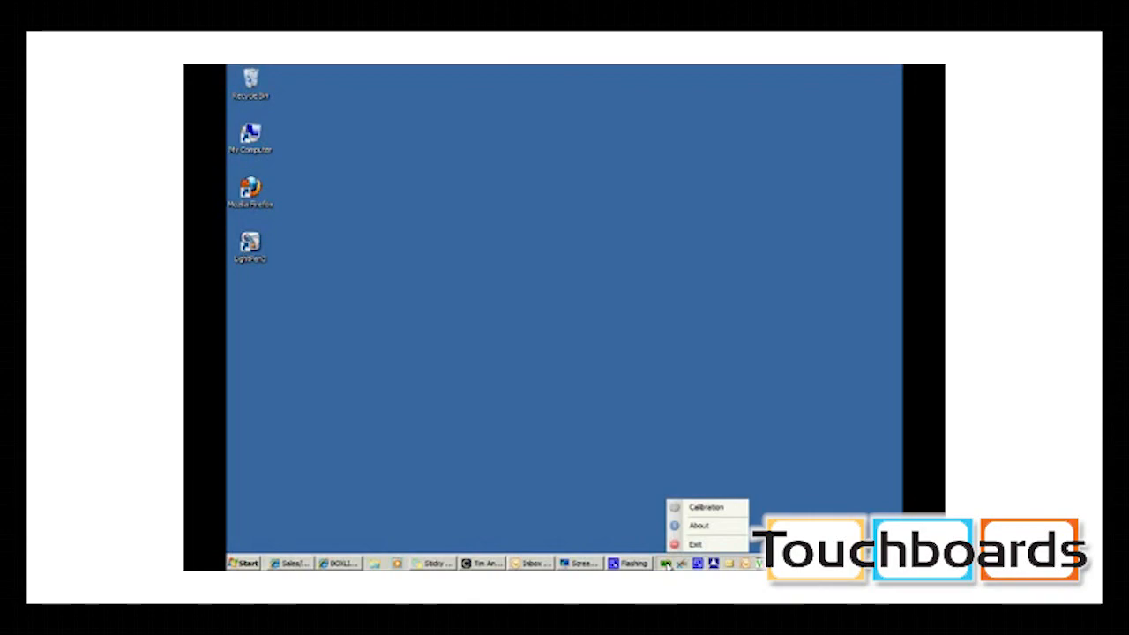
mouse_move(708, 507)
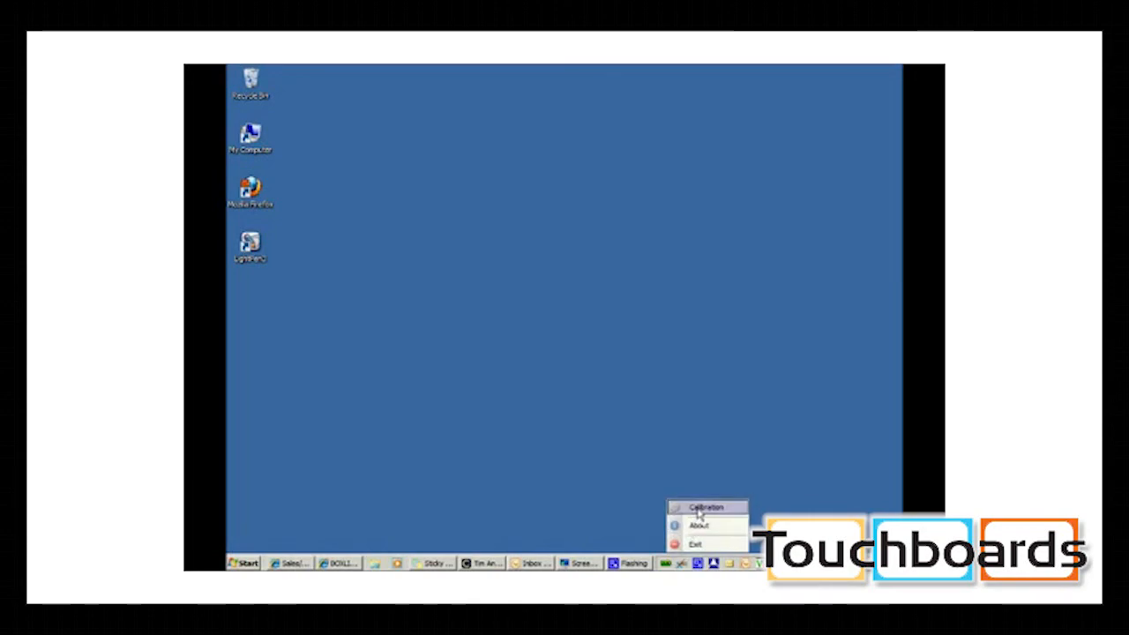
Step: Start the four-point light pen calibration from the SPdriver tray menu
left_click(709, 506)
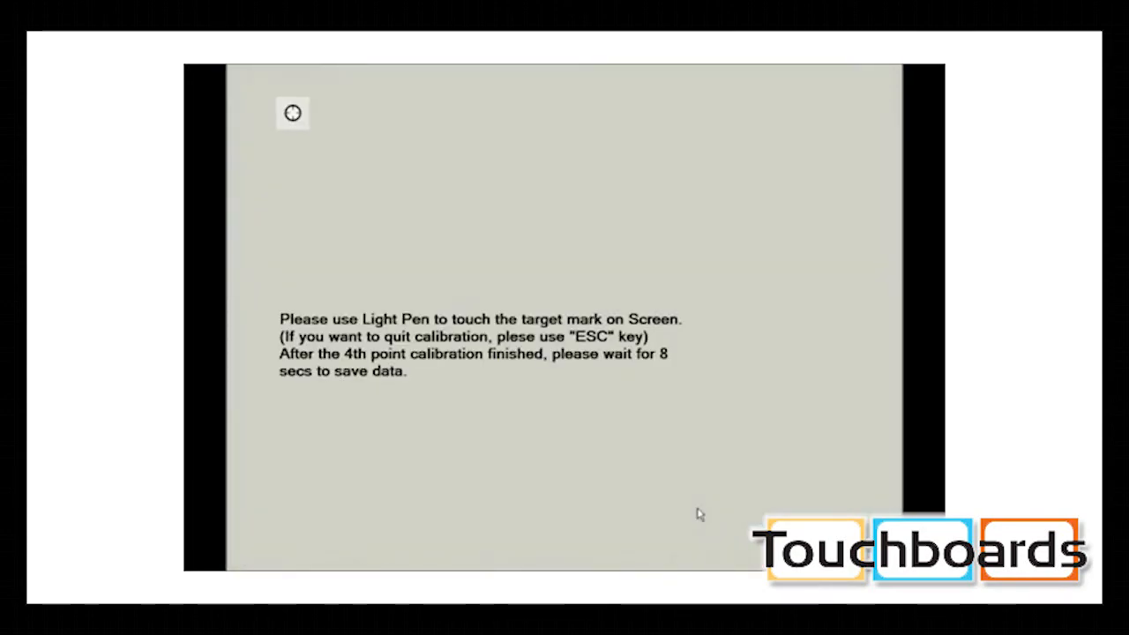